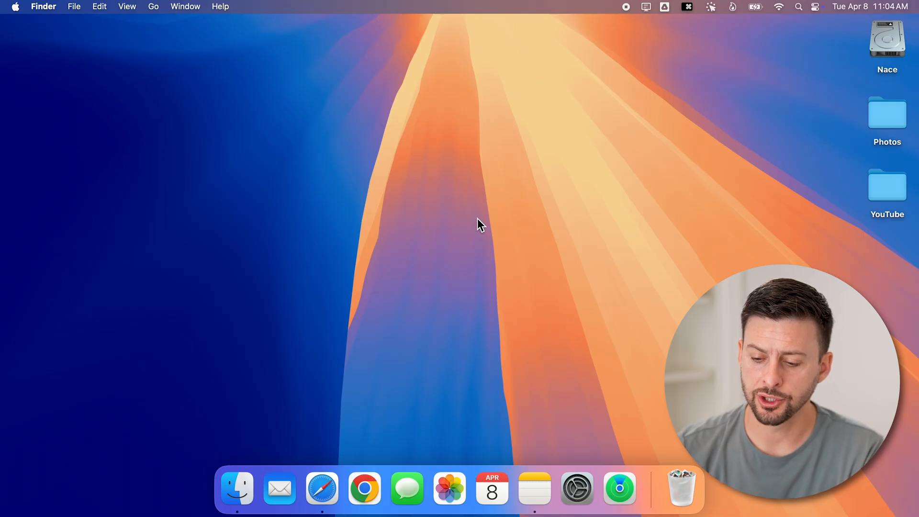
- Open the desktop's Photos folder in a Finder window
double_click(888, 113)
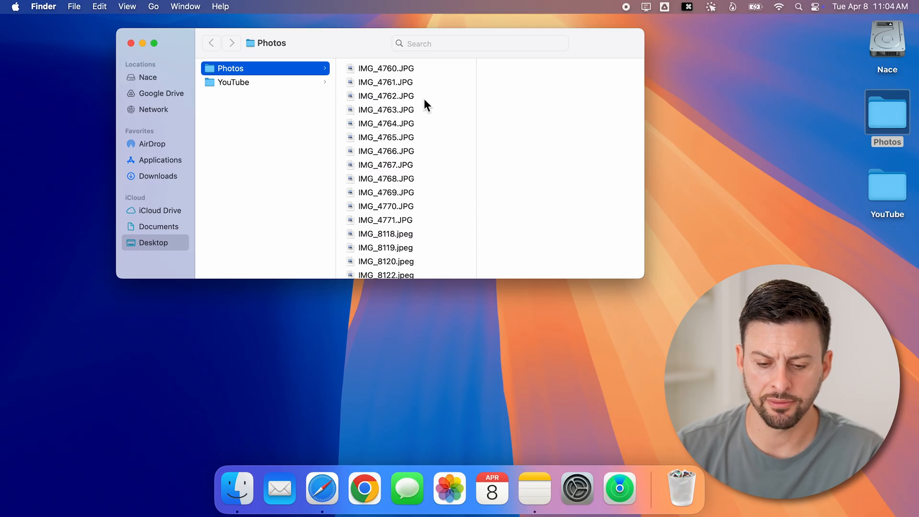
- Select IMG_4762.JPG, then select IMG_4765.JPG on its own
click(386, 96)
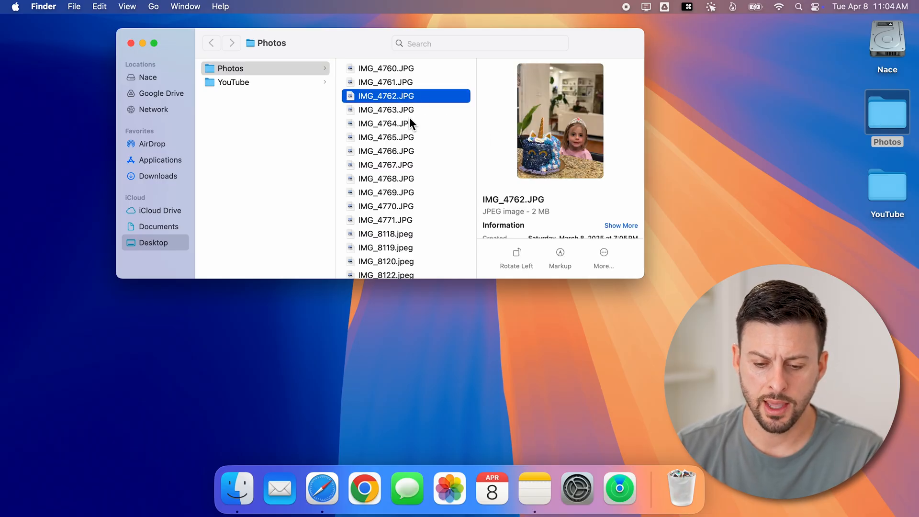
click(386, 138)
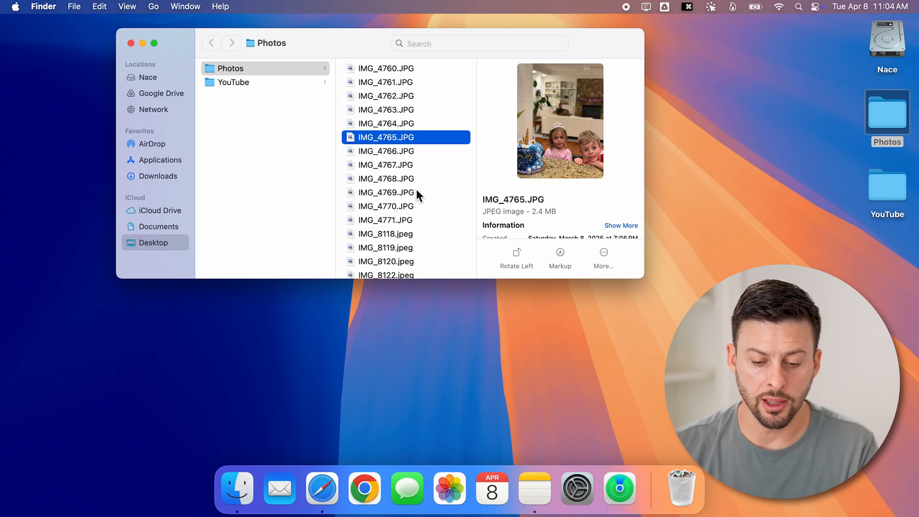
- Command-click IMG_4769.JPG and IMG_4761.JPG, and deselect IMG_4765.JPG
click(386, 192)
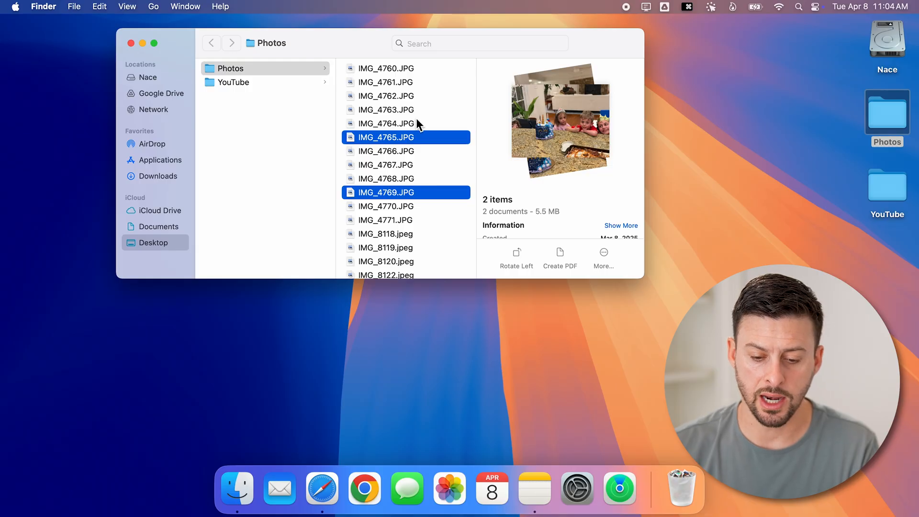
click(386, 82)
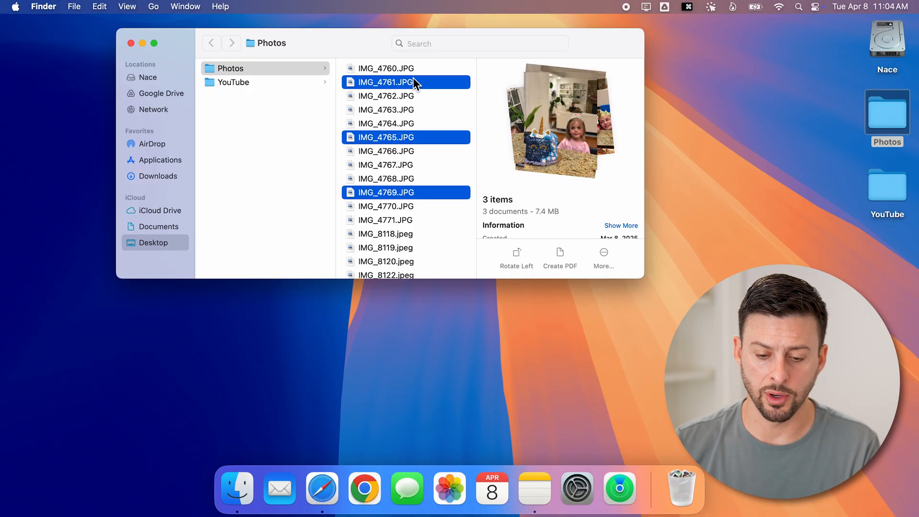
mouse_move(420, 141)
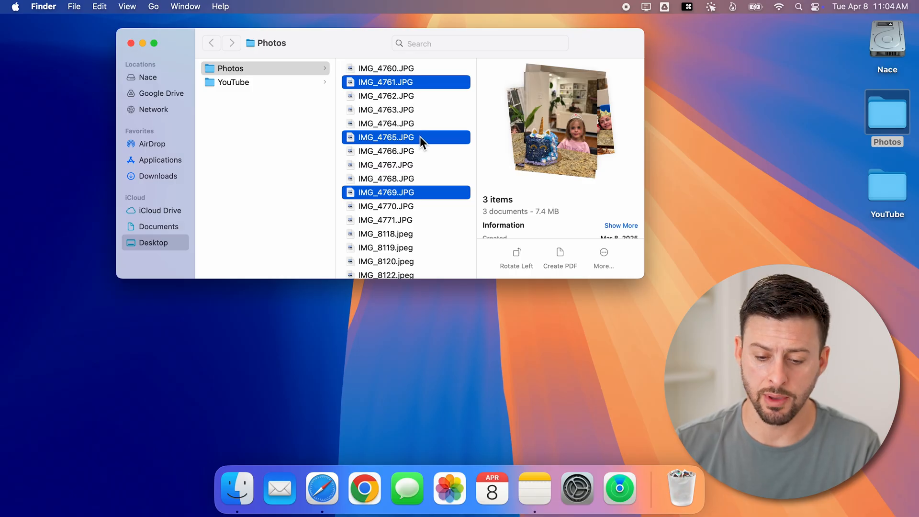
click(386, 137)
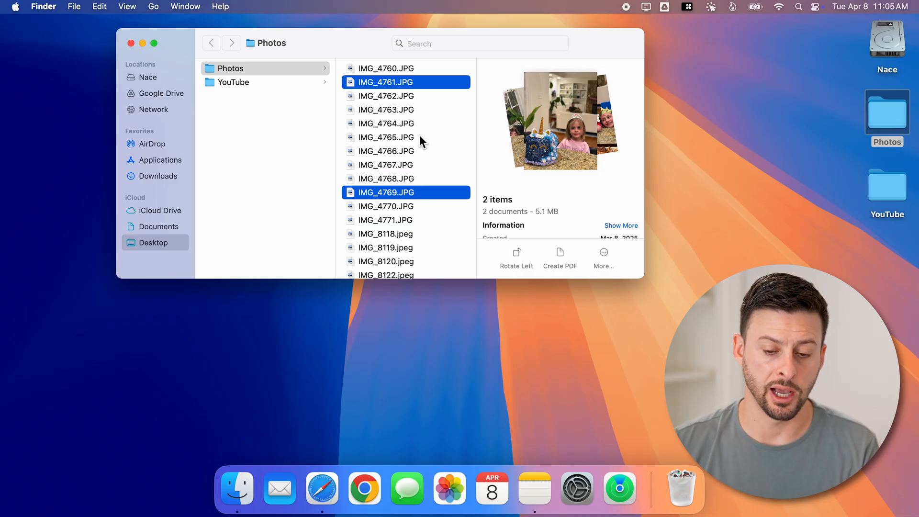
- Shift-select the twelve-photo range IMG_4760.JPG through IMG_4771.JPG, totaling 28.5 MB
click(386, 124)
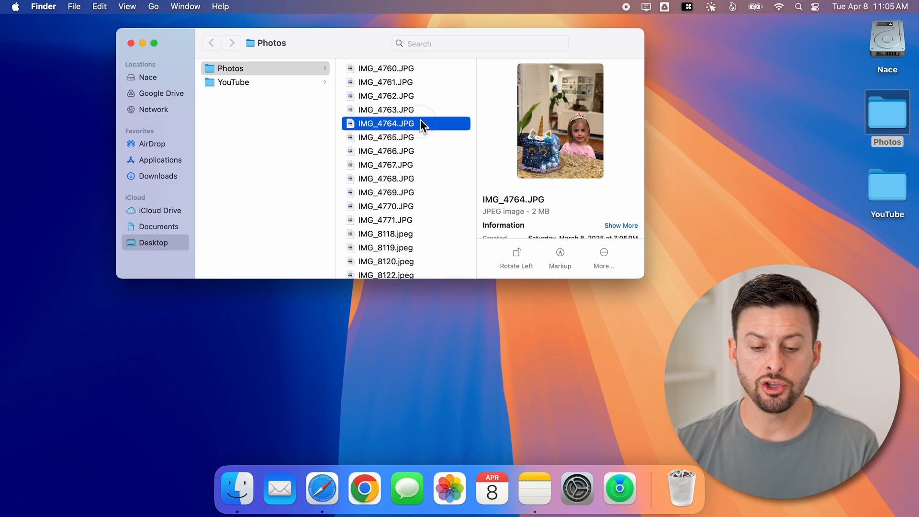
mouse_move(416, 173)
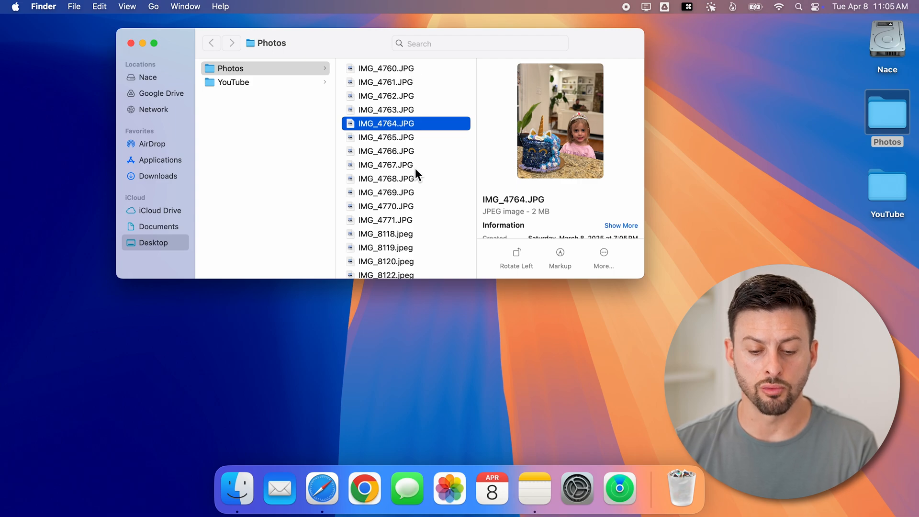
mouse_move(417, 261)
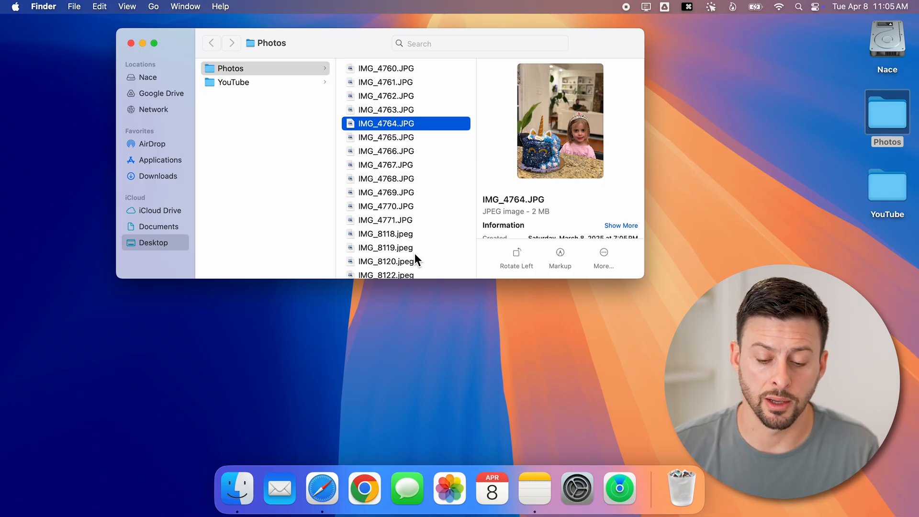
mouse_move(421, 228)
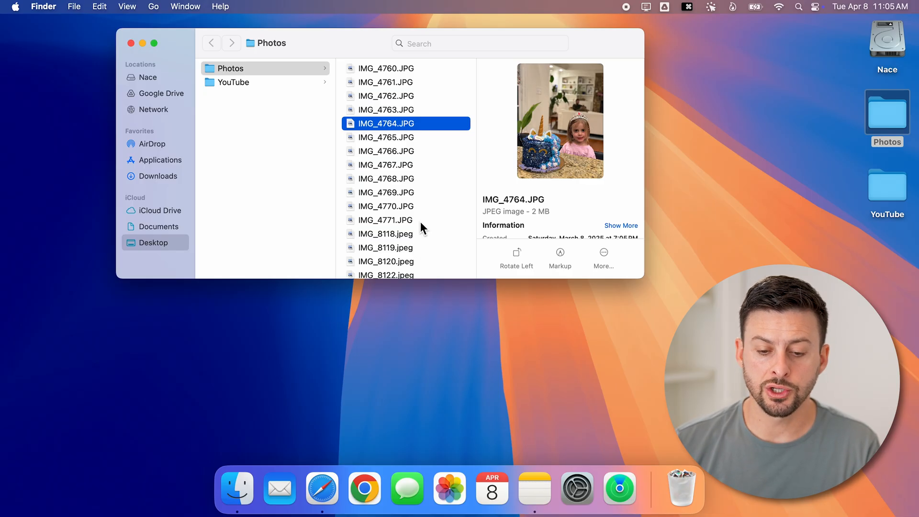
mouse_move(405, 94)
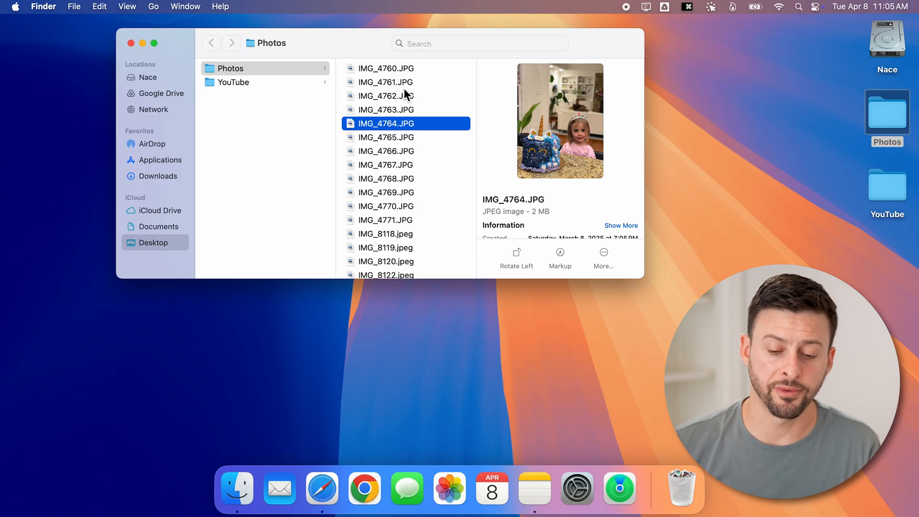
click(386, 68)
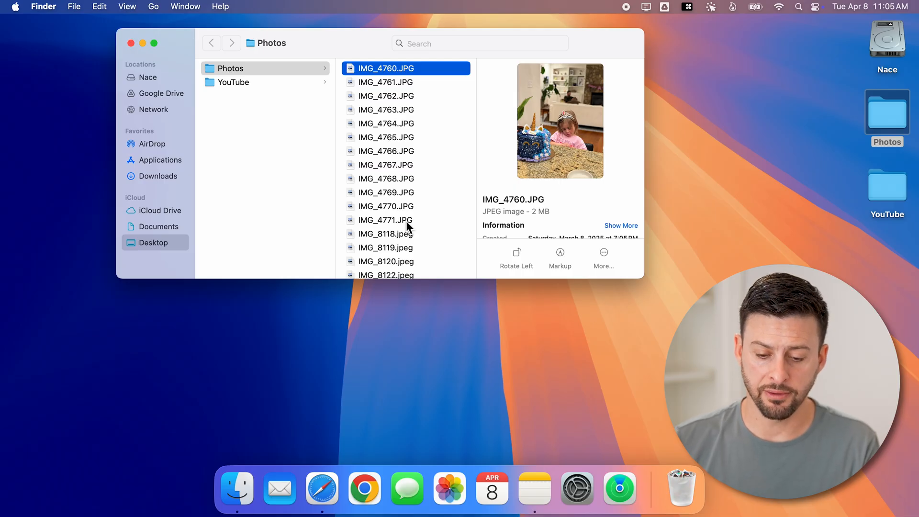
click(386, 219)
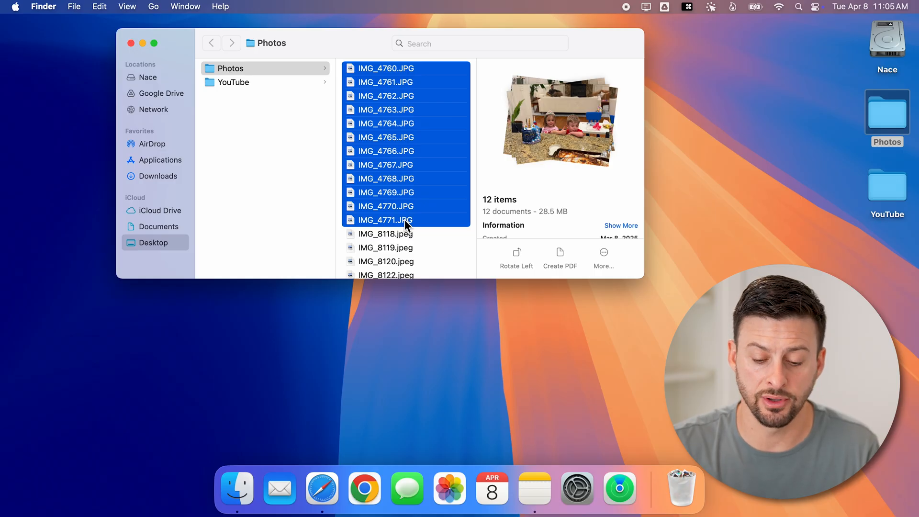
mouse_move(406, 250)
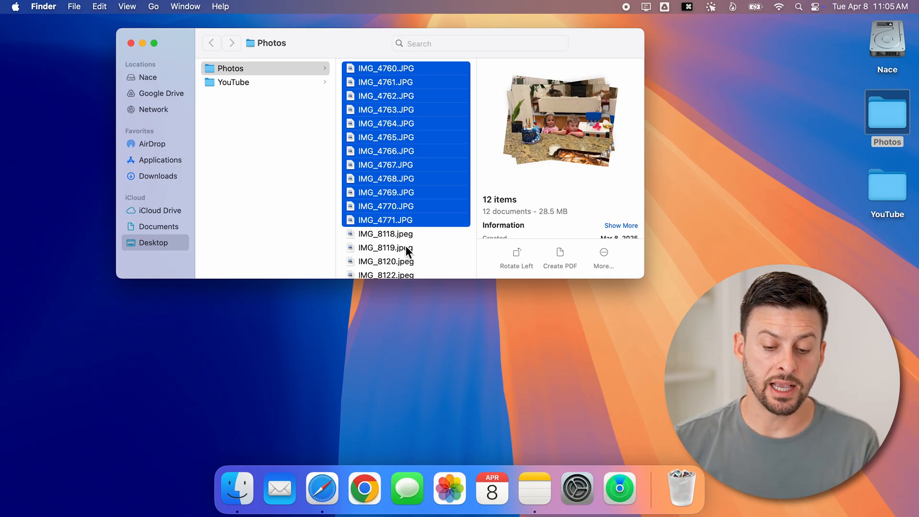
- Click IMG_8119.jpeg, then Command-A to select all 17 photos (43.5 MB)
click(385, 247)
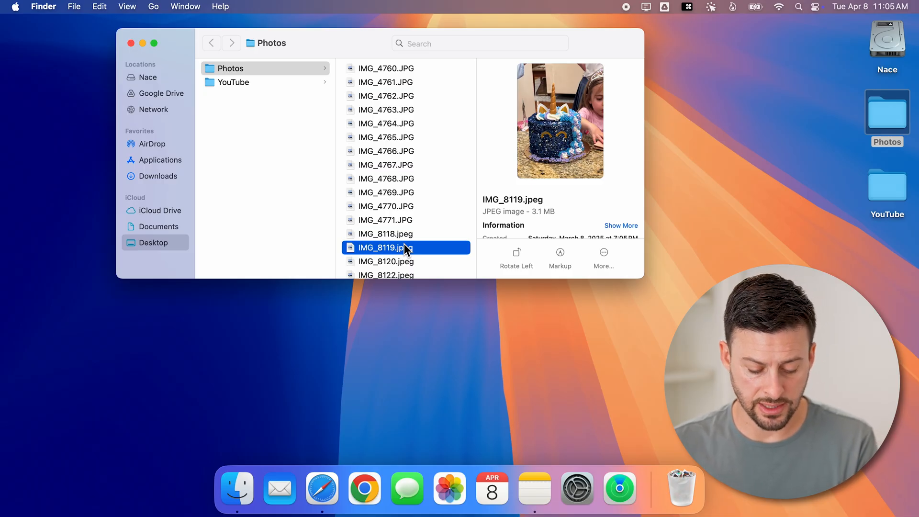
key(cmd+a)
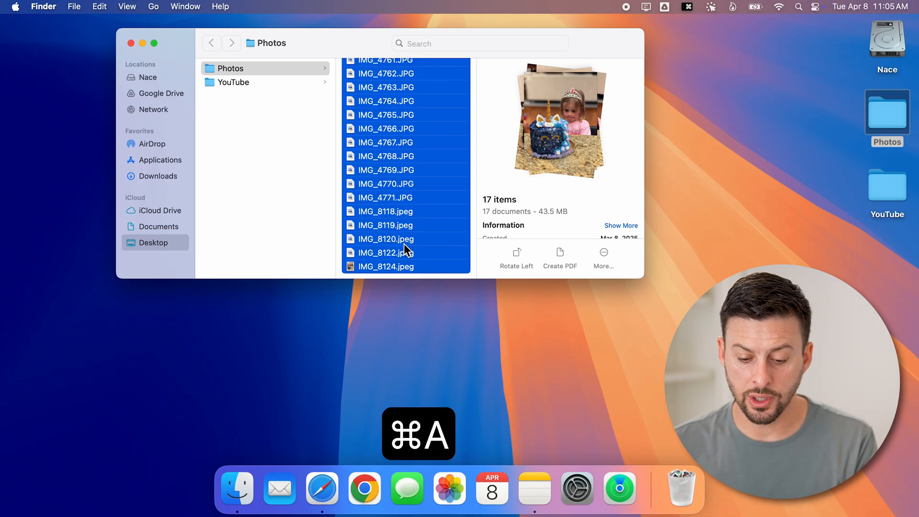